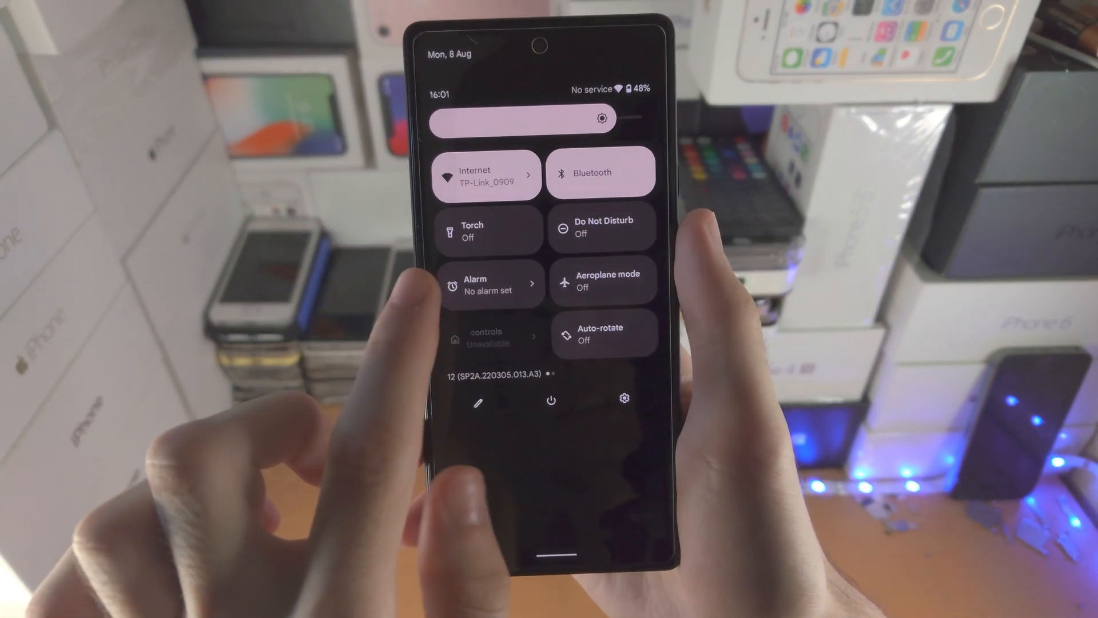
# - Reveal the second Quick Settings page holding Battery Saver, Screen Cast, Nearby Share and Night Light tiles
pyautogui.hscroll(-3)
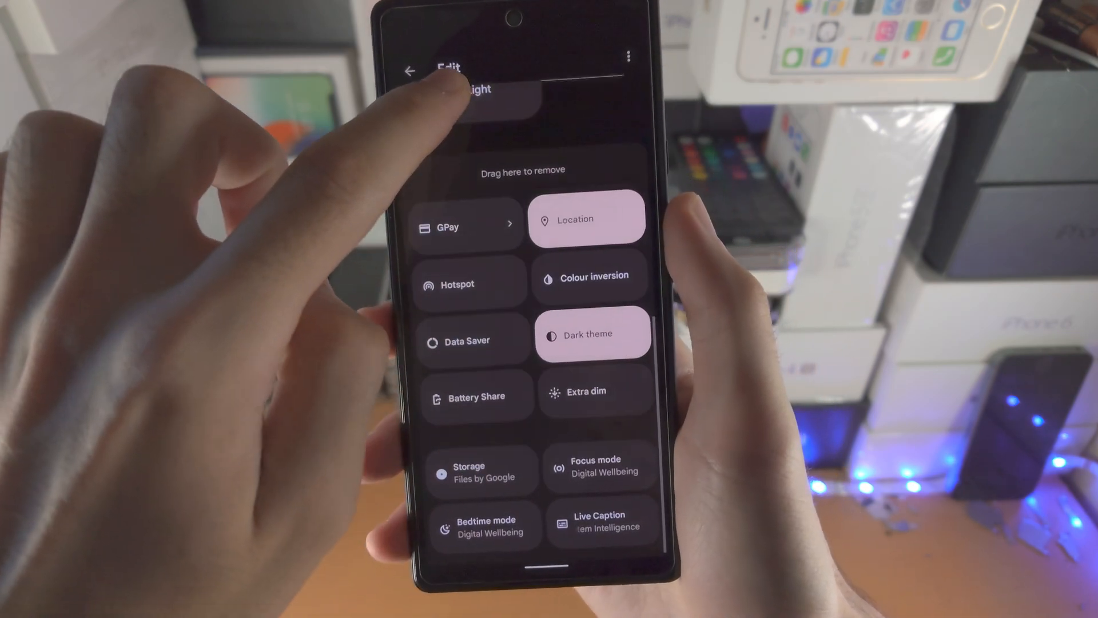
pyautogui.scroll(-3)
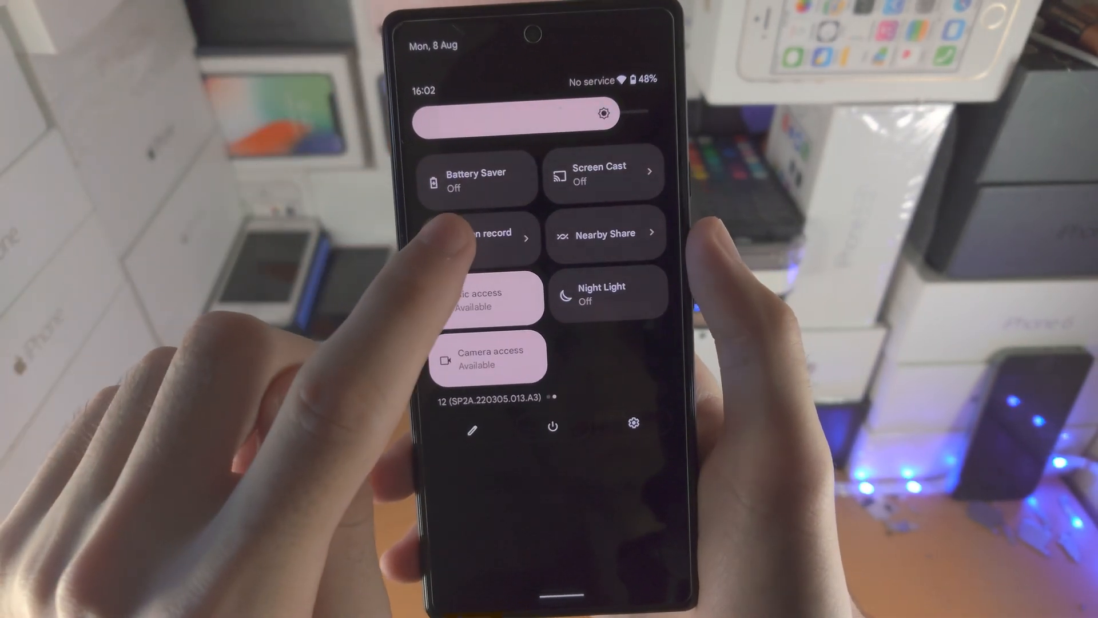
# - Start a screen recording from the Screen record tile with device audio capture enabled
pyautogui.click(478, 232)
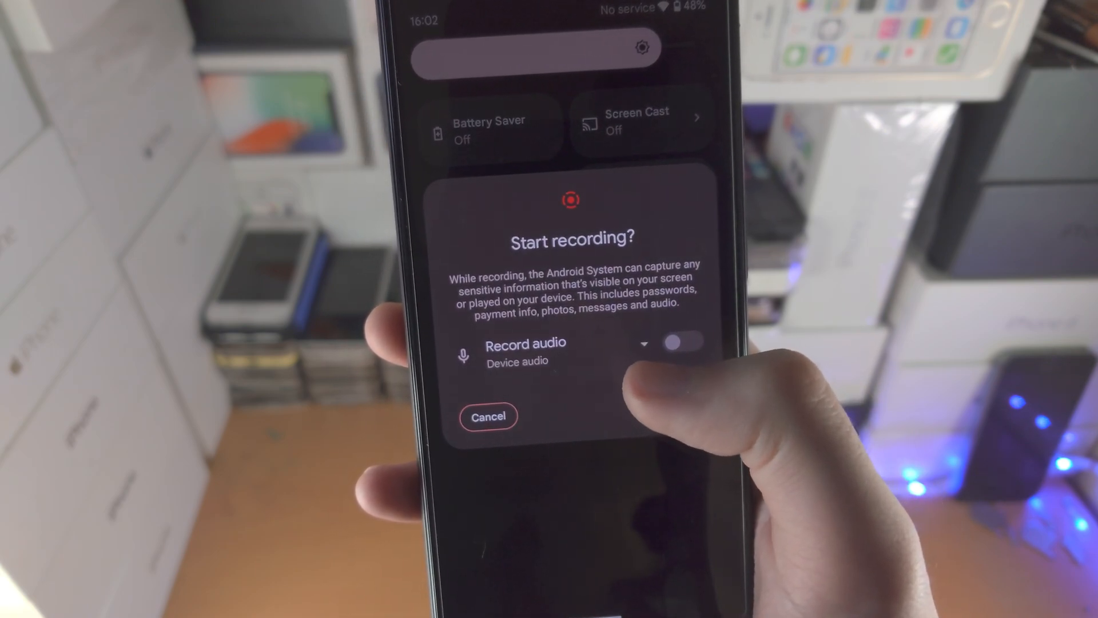
pyautogui.click(634, 342)
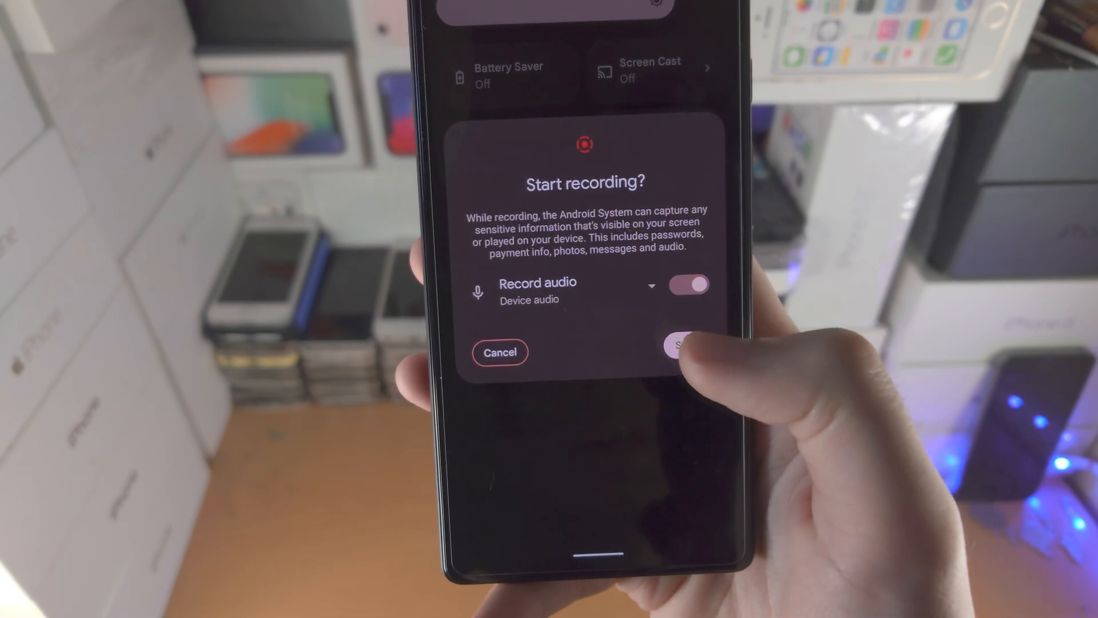
pyautogui.click(684, 344)
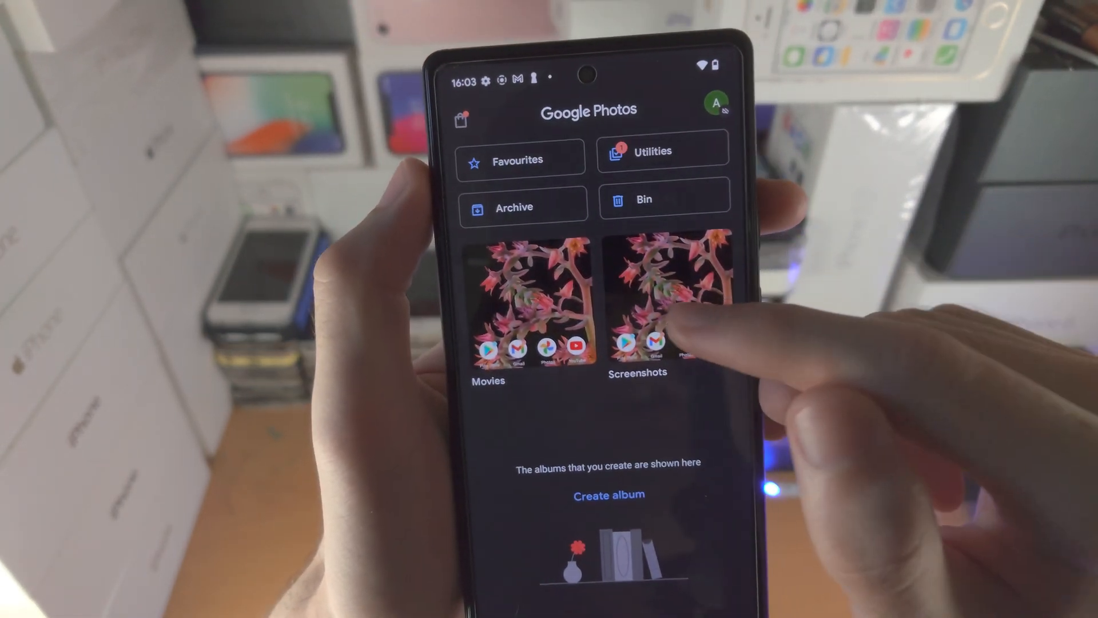
# - View today's 0:28 screen recording from the Movies album
pyautogui.click(536, 301)
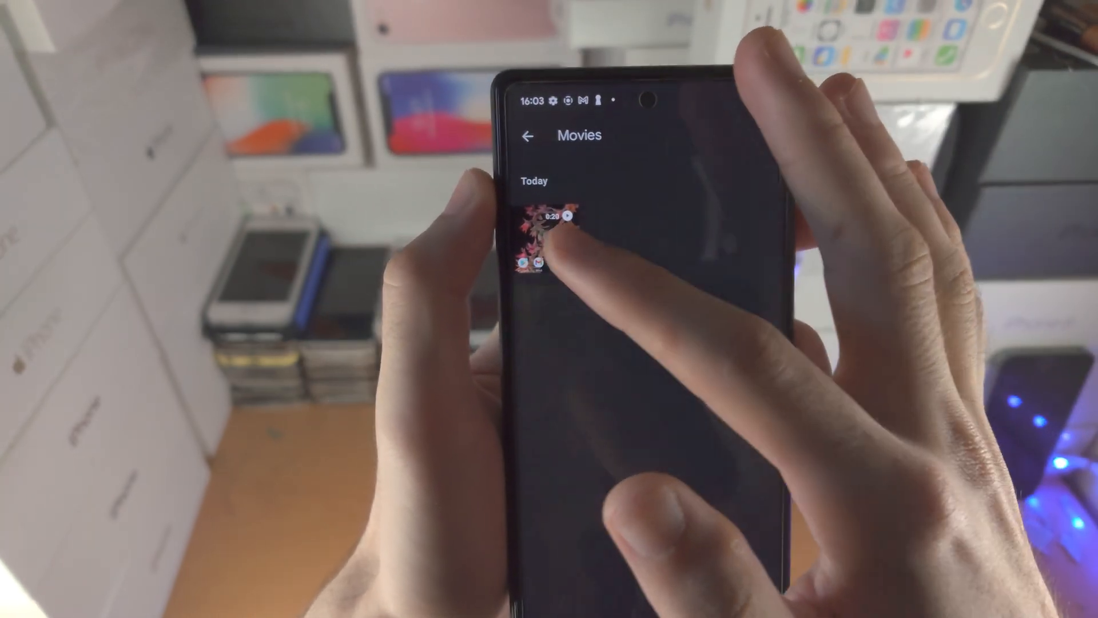
pyautogui.click(553, 238)
pyautogui.write('screen r')
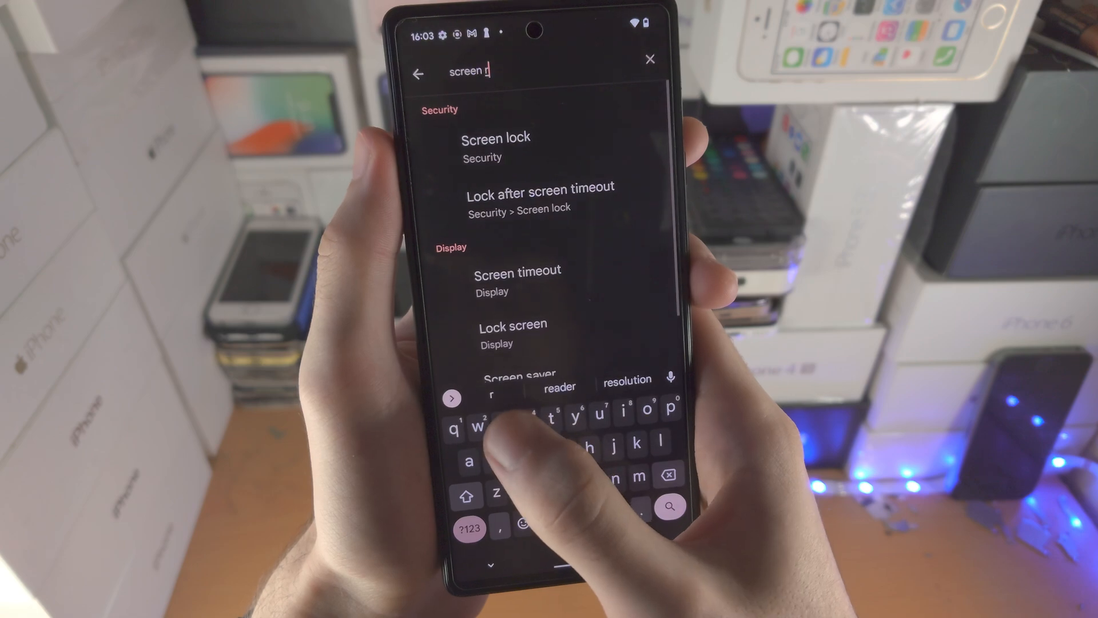
# - Search Settings for 'screen rec', listing the Gboard clipboard screenshots result
pyautogui.write('ec')
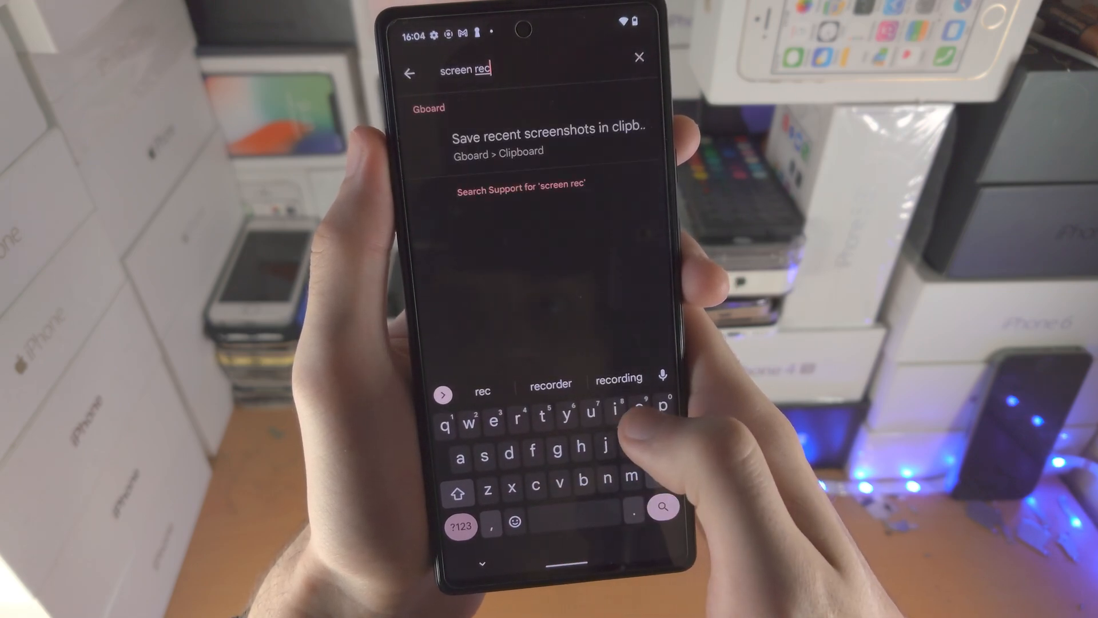